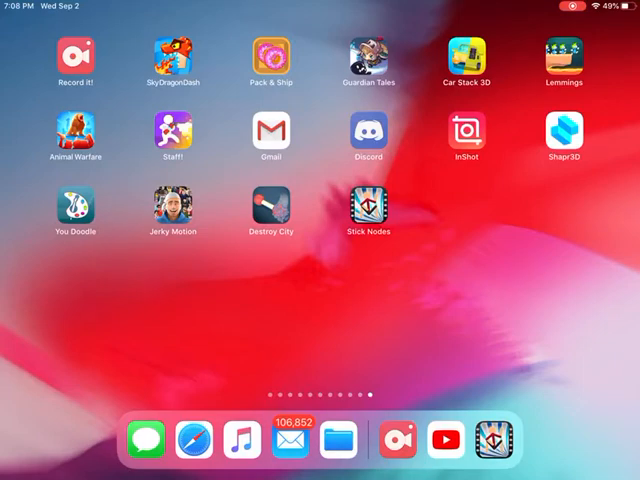
Launch Stick Nodes into the Funtime Freddy and Foxy character project.
left_click(369, 205)
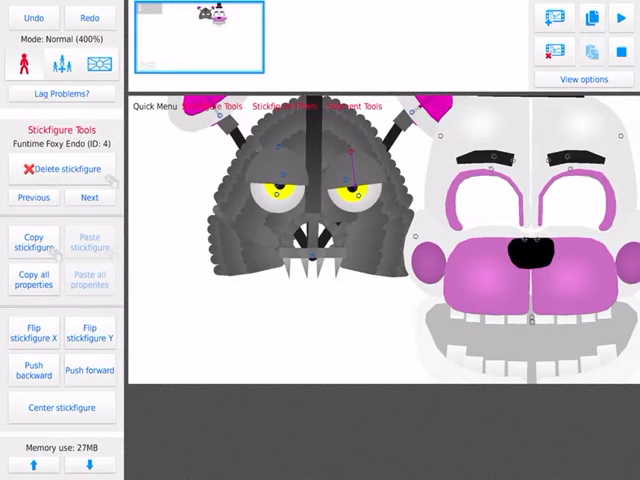
Seat the Funtime Freddy mask over the Foxy Endo head and bring up the stickfigure import list.
left_click(391, 105)
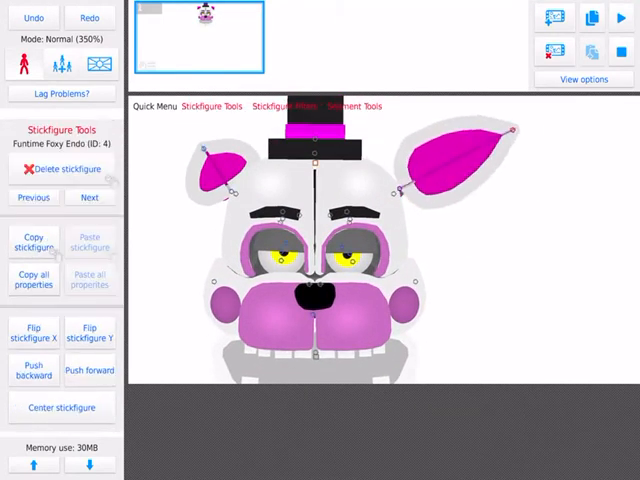
left_click(387, 106)
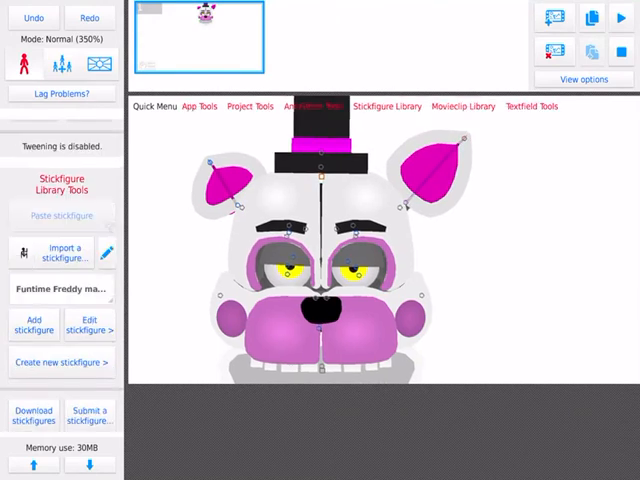
left_click(320, 250)
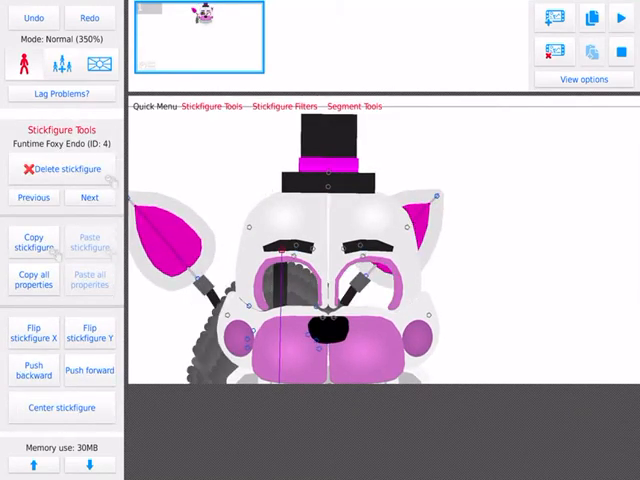
left_click(389, 106)
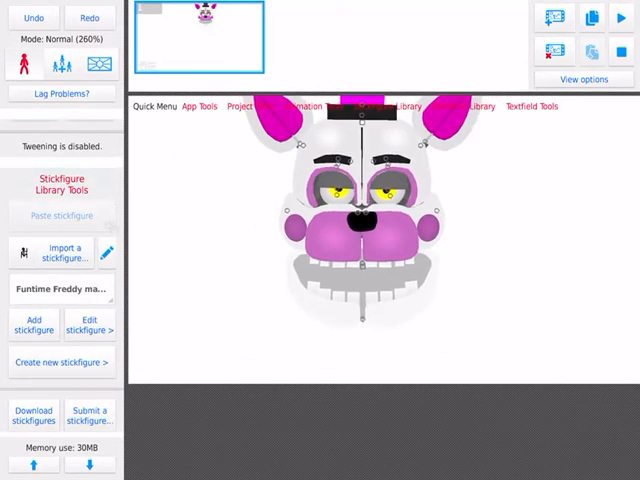
left_click(62, 288)
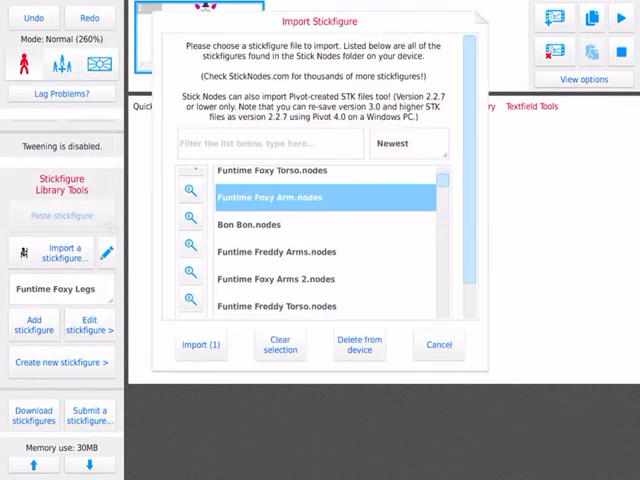
Scroll the import list to find the Funtime Freddy Legs .nodes file.
scroll("up", 3)
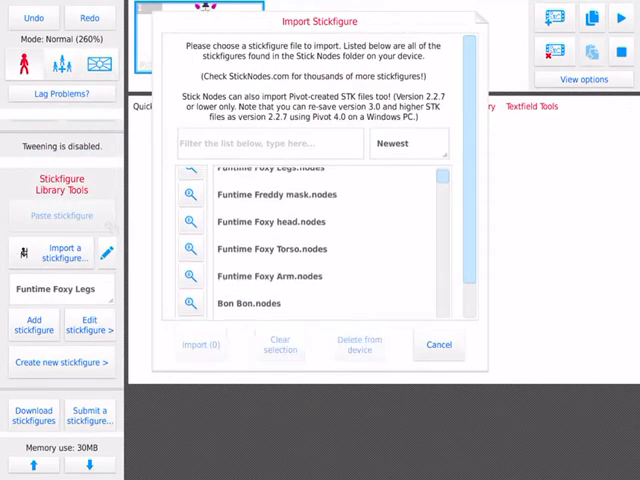
scroll("down", 3)
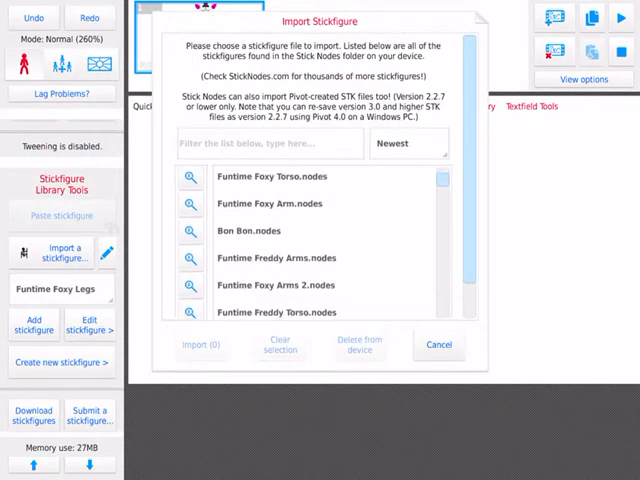
scroll("down", 3)
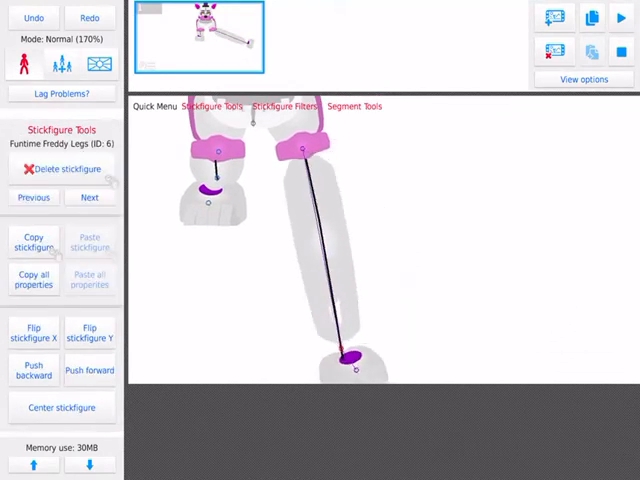
Even out both Funtime Freddy legs beneath the head and bring up the library options.
left_click(385, 106)
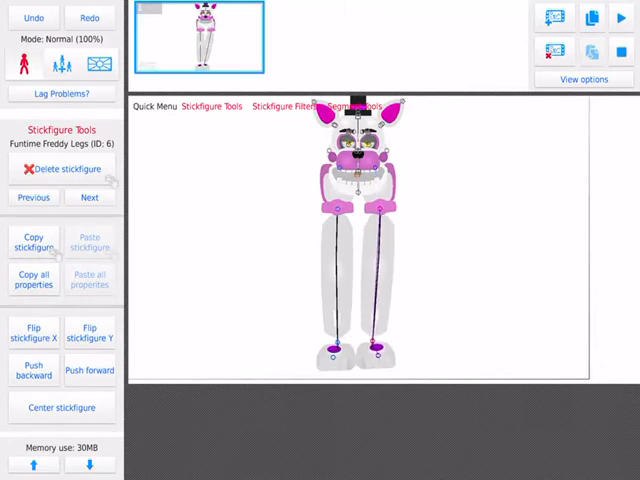
left_click(375, 107)
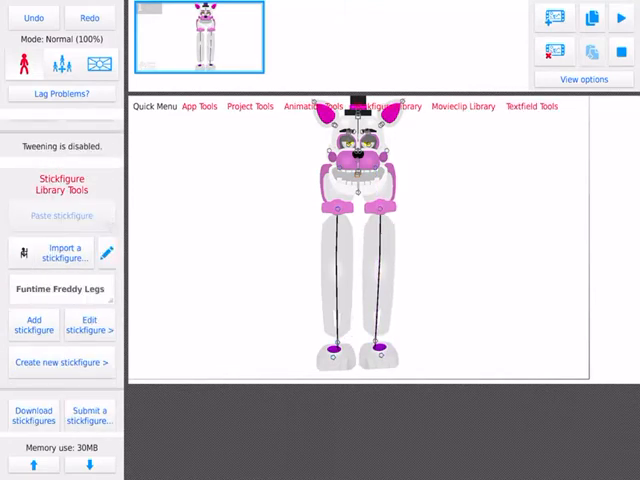
Import Bon Bon.nodes and place the puppet beside the Funtime Freddy head.
left_click(64, 252)
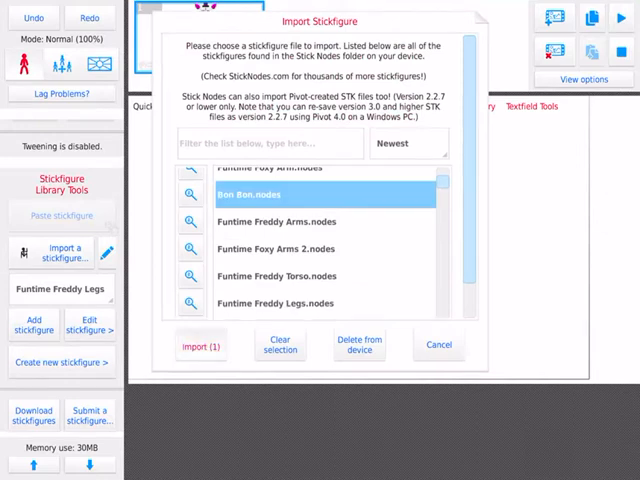
left_click(202, 345)
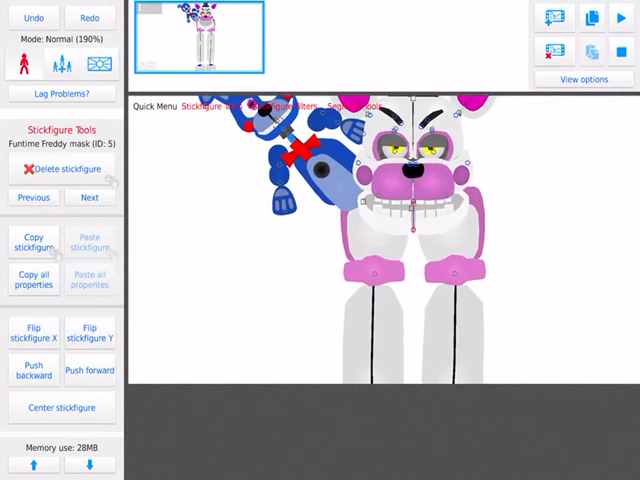
Switch the frame into camera mode framing the character and Bon Bon.
left_click(399, 107)
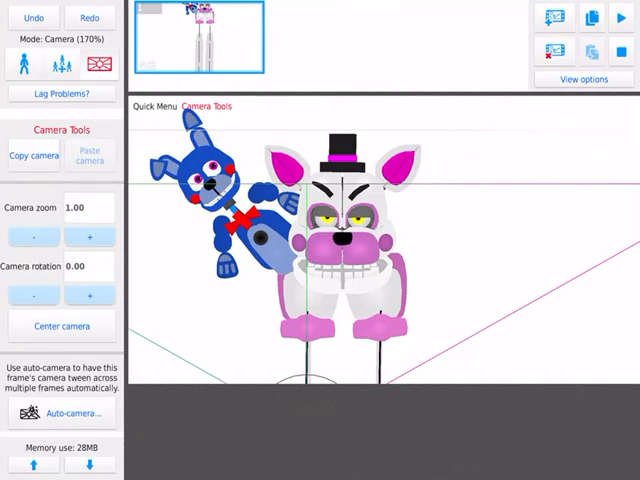
Add a second frame and swing one long leg out diagonally for a step.
left_click(18, 63)
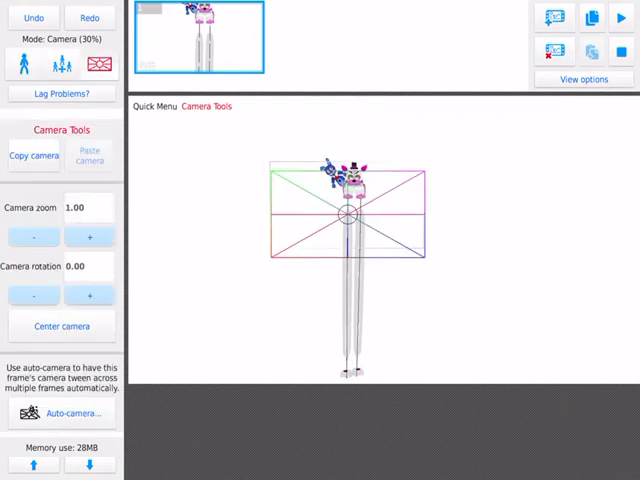
left_click(90, 236)
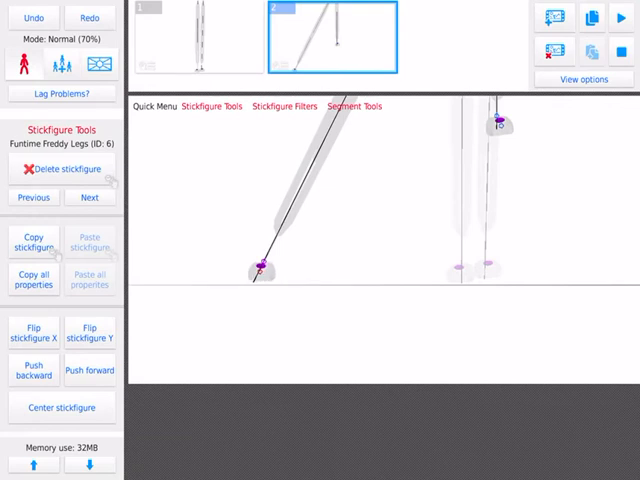
Add a third frame with the Funtime Freddy Legs spread wide in a stride, then return to frame 1.
left_click(384, 106)
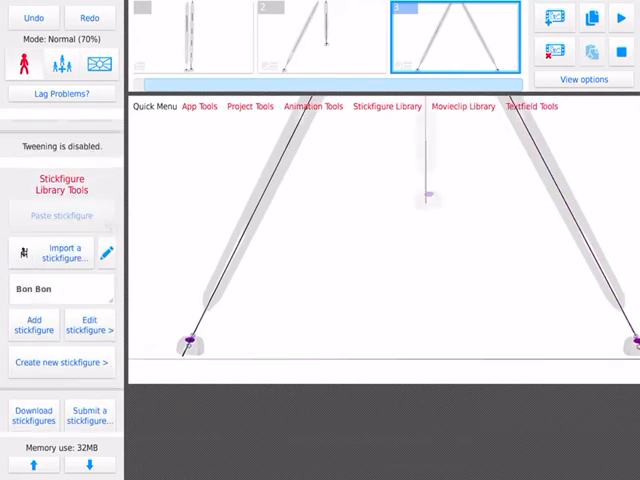
left_click(189, 343)
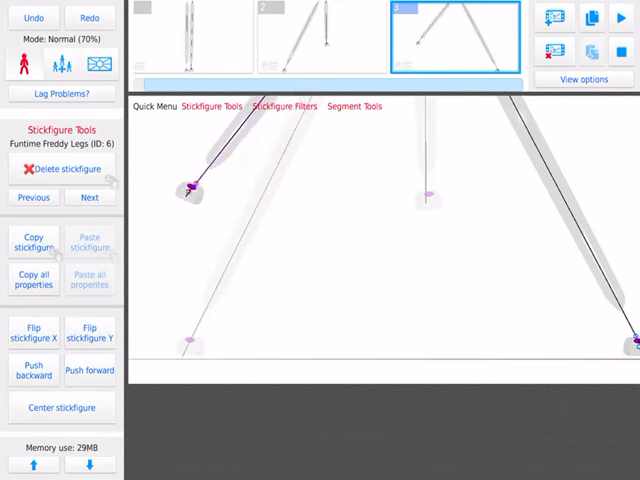
left_click(185, 38)
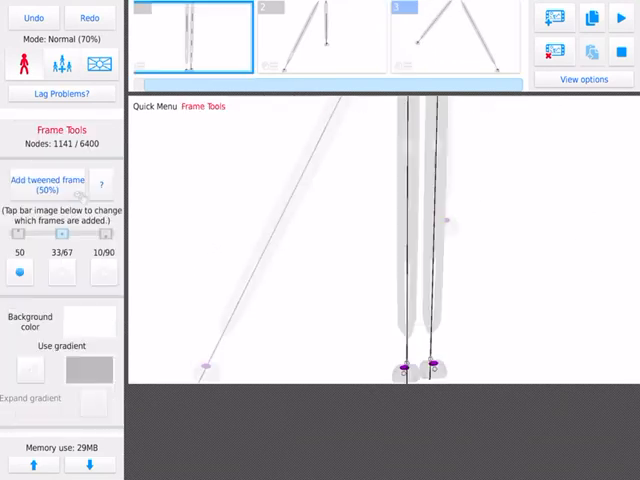
Add frames 4 and 5 with posed legs, then leave for the Home Screen.
left_click(320, 37)
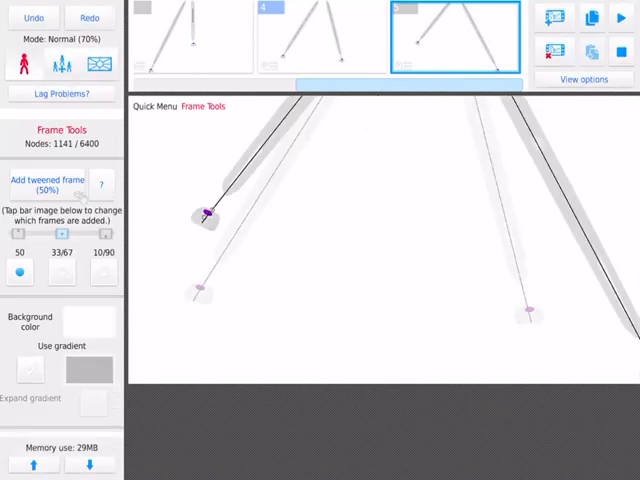
key("home")
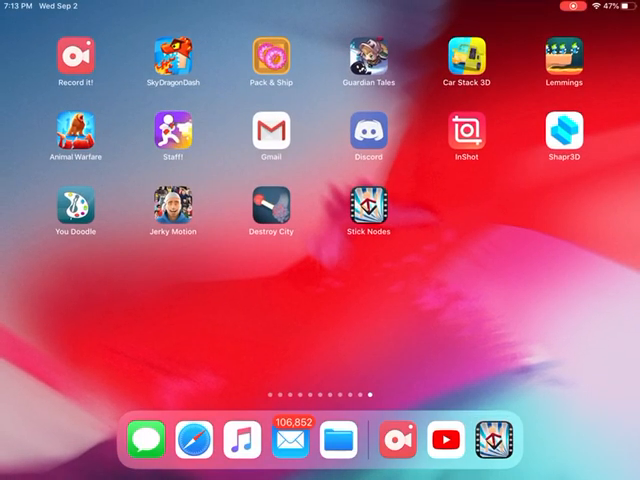